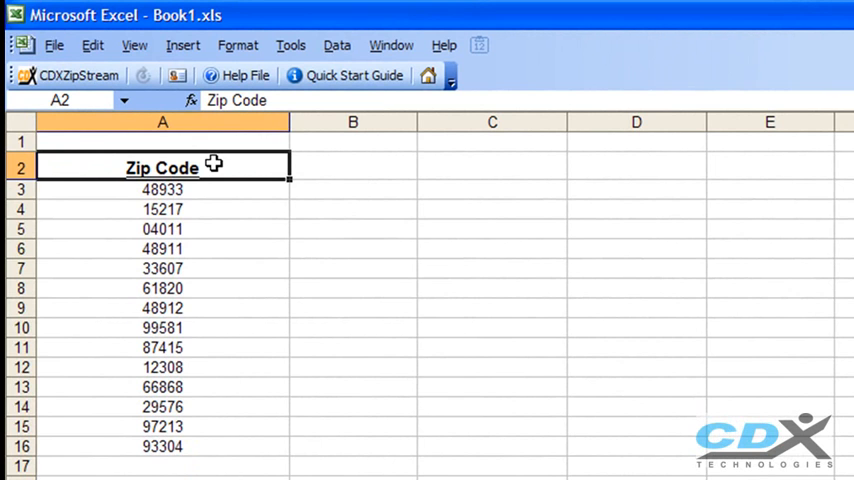
Select the zip code list and request AverageHouseValue, HouseholdsPerZipcode, IncomePerHousehold and MedianAge data.
drag(162, 167, 162, 446)
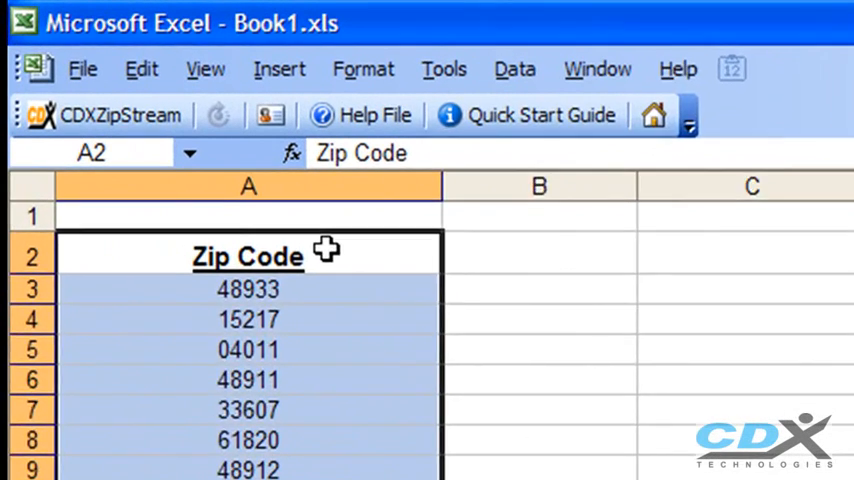
click(247, 289)
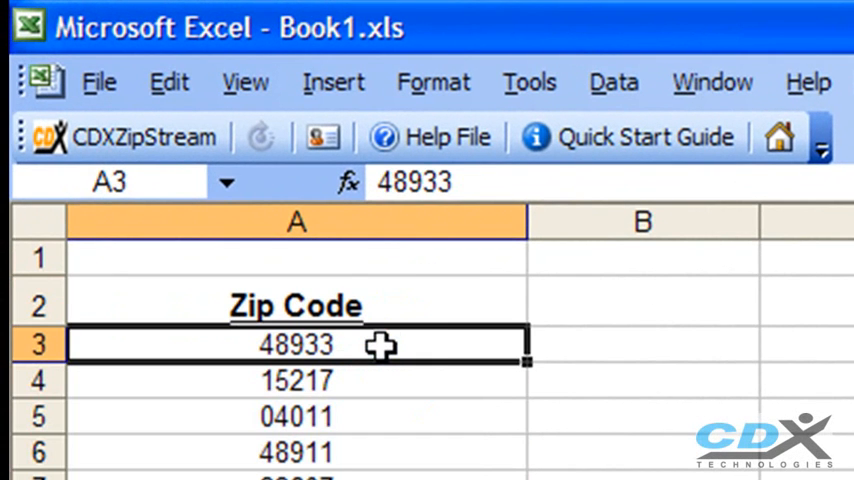
mouse_move(278, 183)
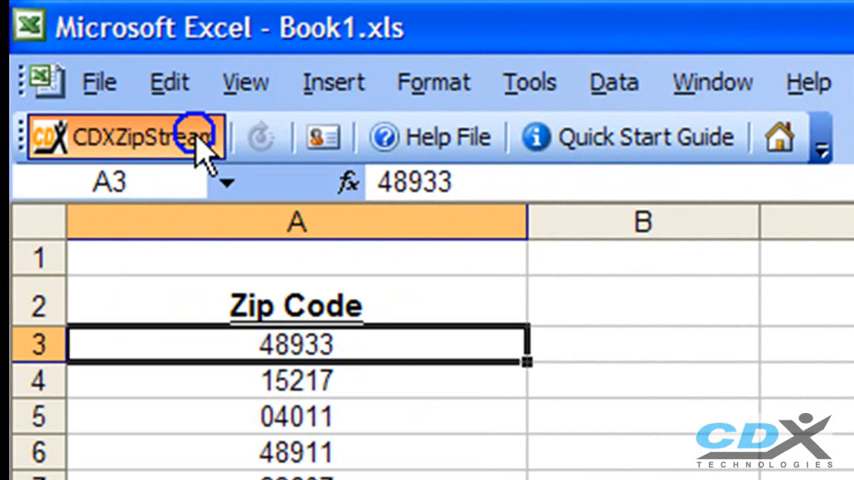
click(140, 136)
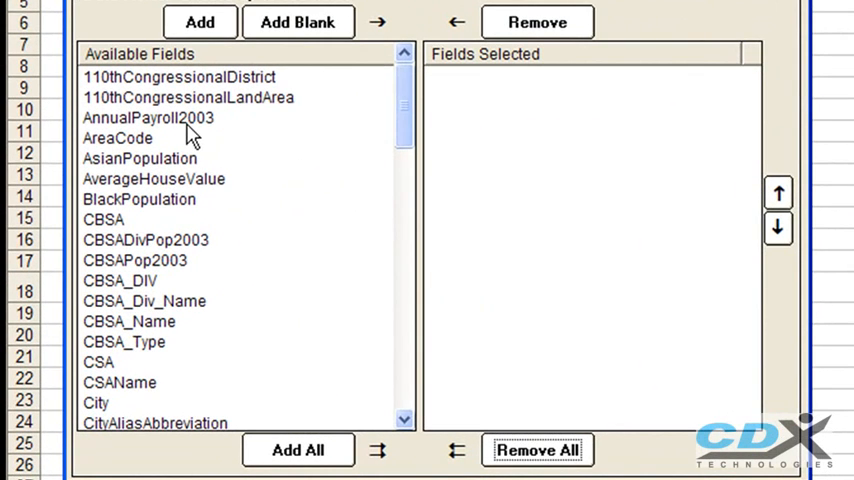
click(154, 179)
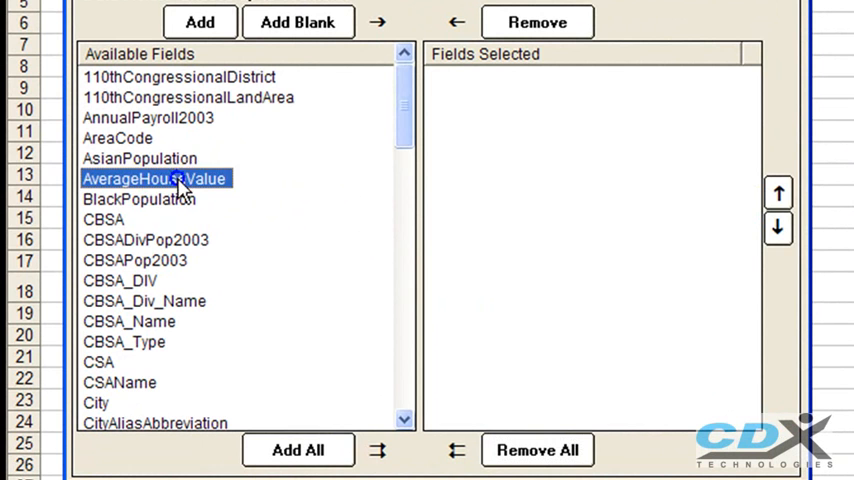
scroll(down, 3)
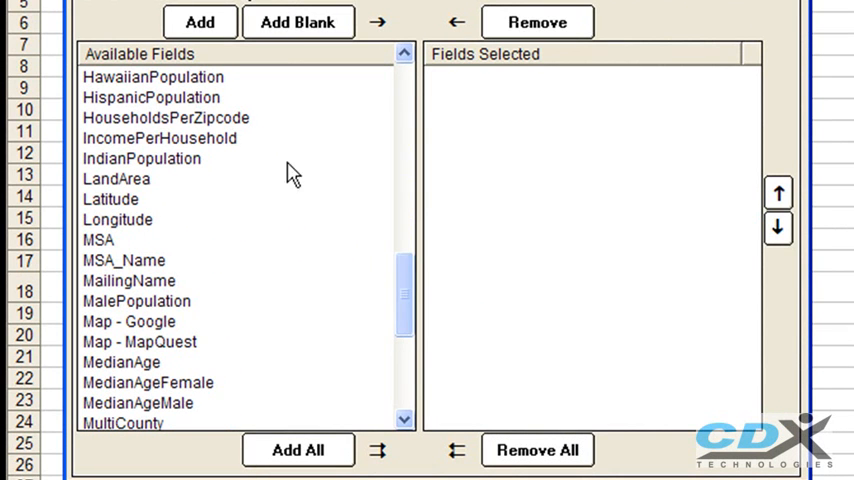
click(166, 117)
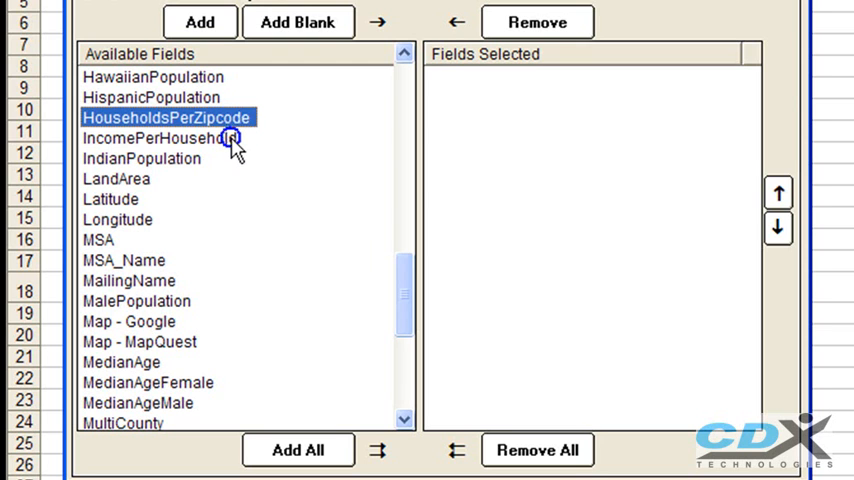
click(120, 361)
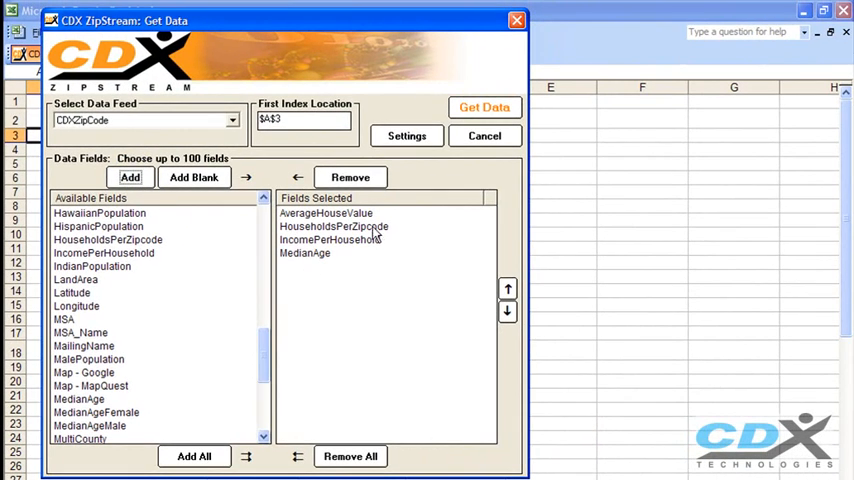
click(484, 107)
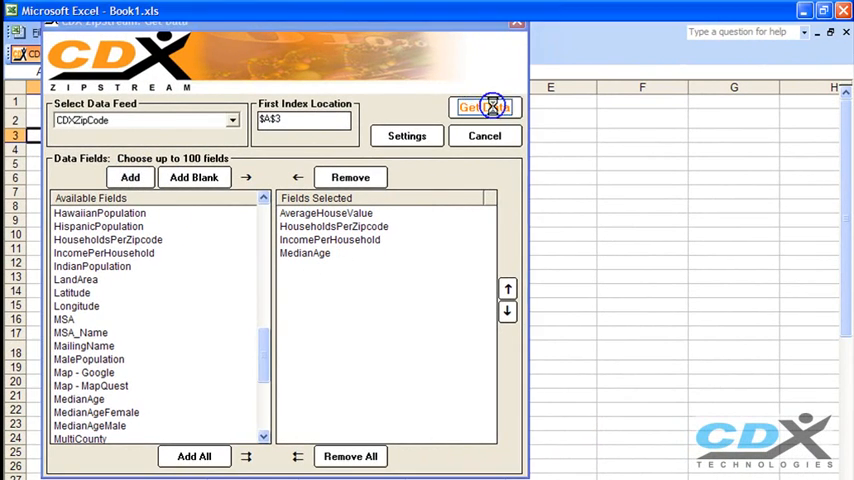
Populate B2:E16 with ZipStream values and inspect the =CDXZipCode formula in cell B4.
click(480, 107)
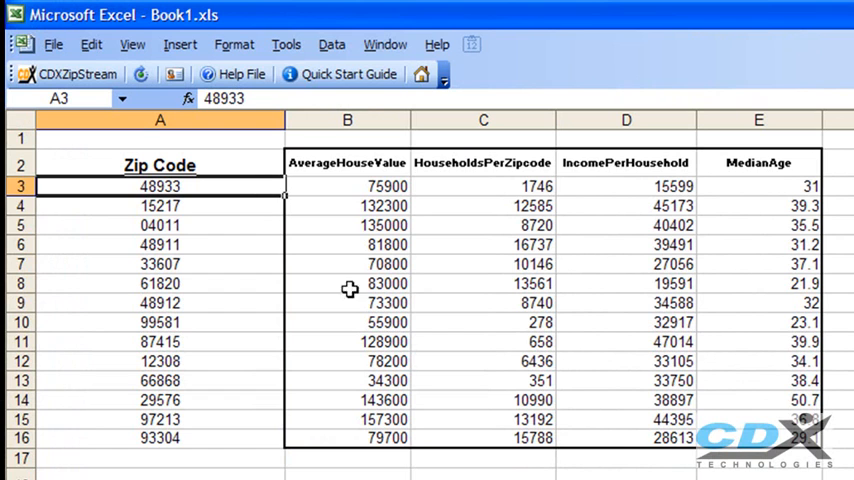
mouse_move(615, 314)
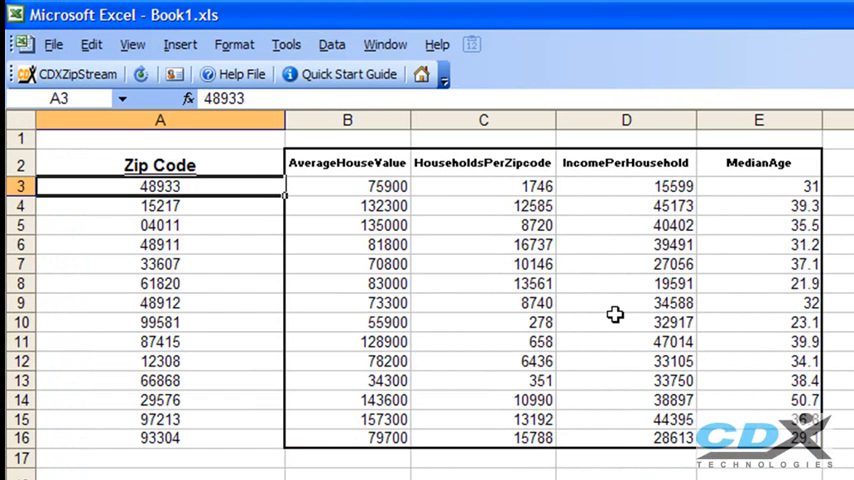
click(347, 162)
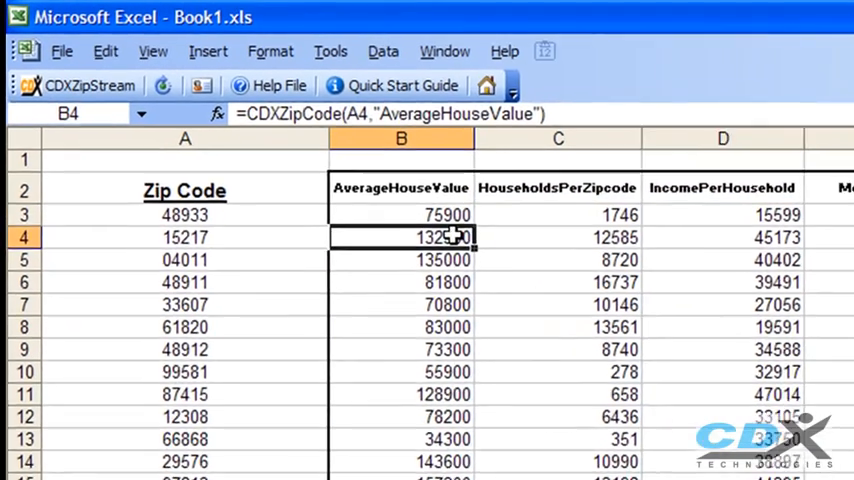
double_click(415, 237)
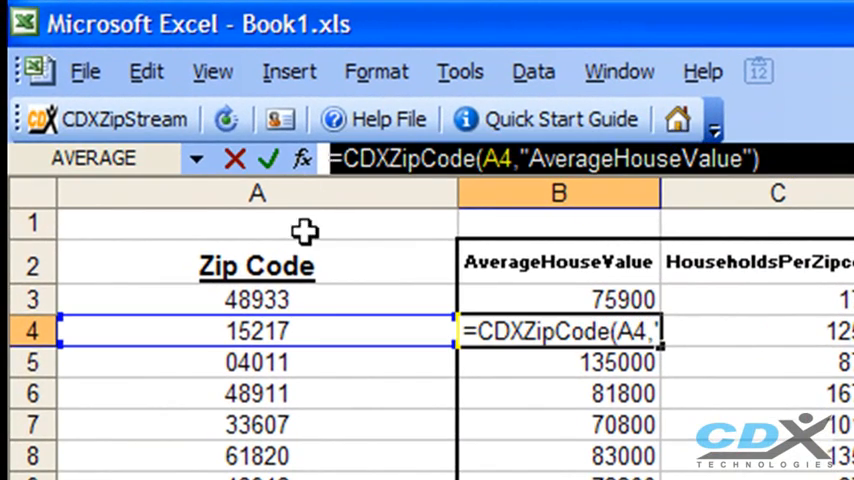
key(Return)
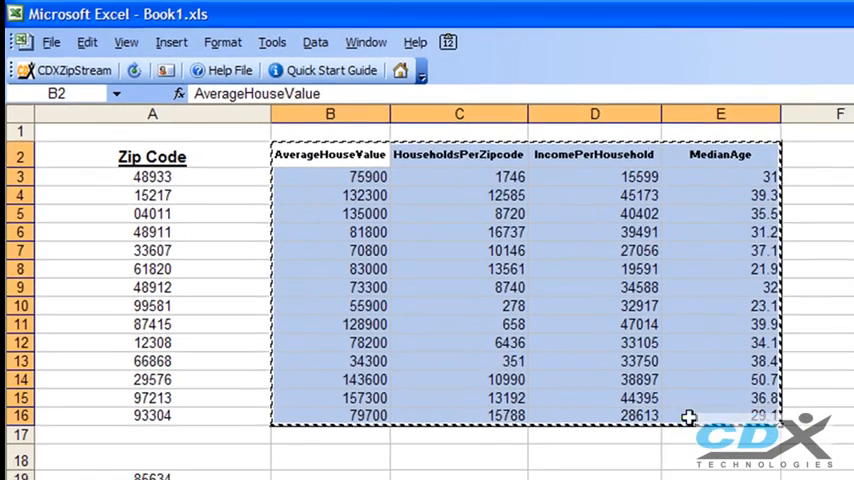
Paste the demographic columns at row 18 and view the ZipStream Select Data Feed options.
click(253, 352)
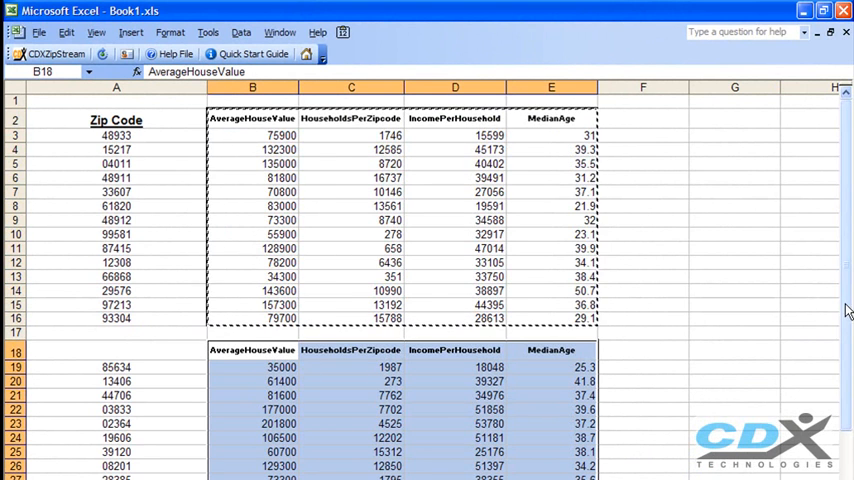
scroll(down, 3)
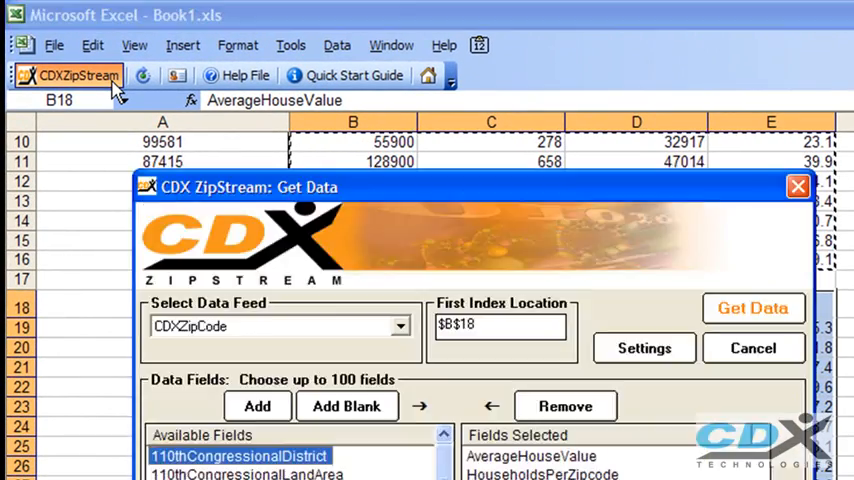
click(401, 325)
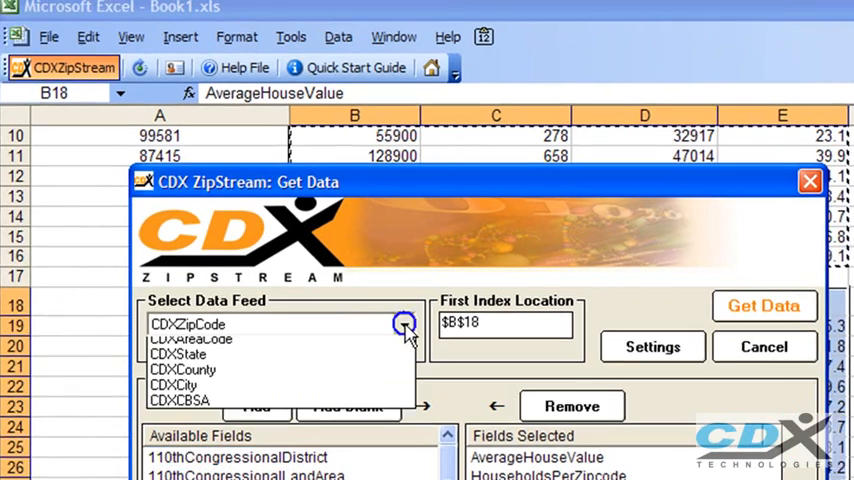